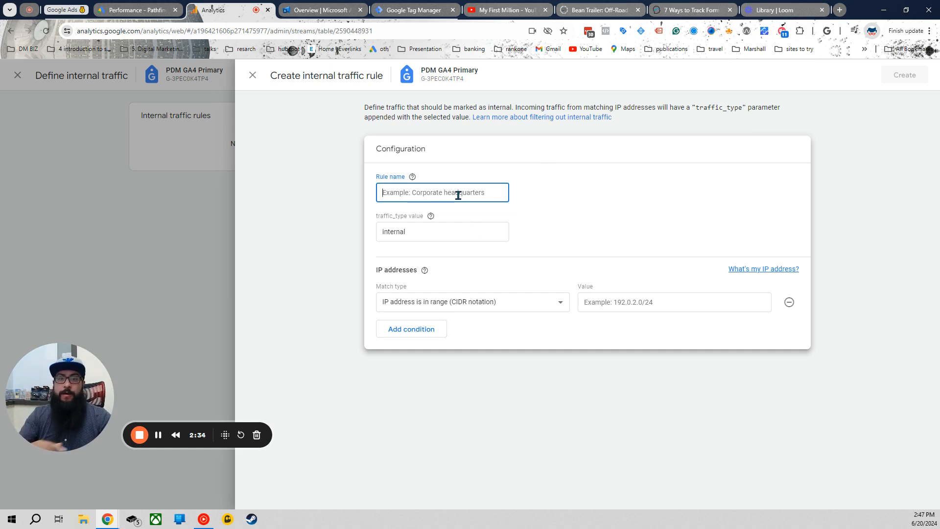
- Name the new internal traffic rule for the PDM GA4 Primary stream 'External'
{"action": "type", "text": "External"}
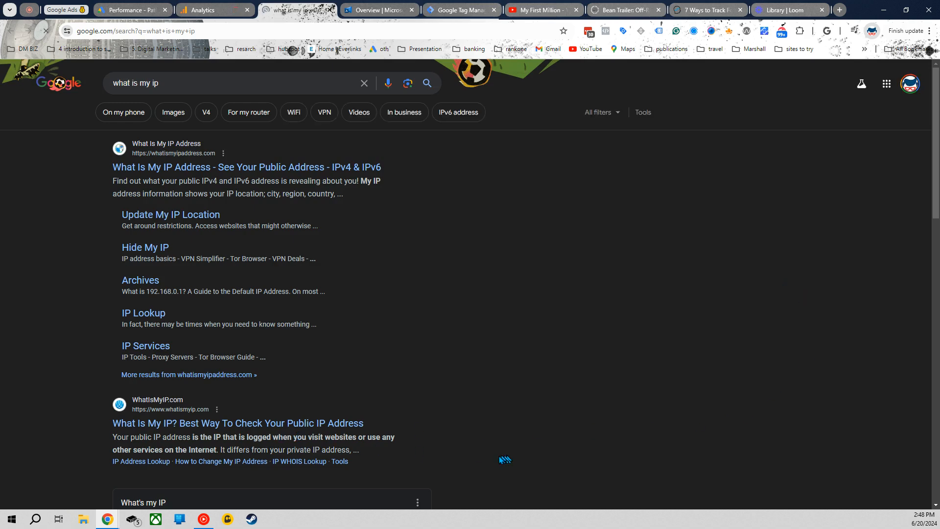
- Switch to a browser tab to search Google for your public IP address
{"action": "left_click", "coordinate": [210, 10]}
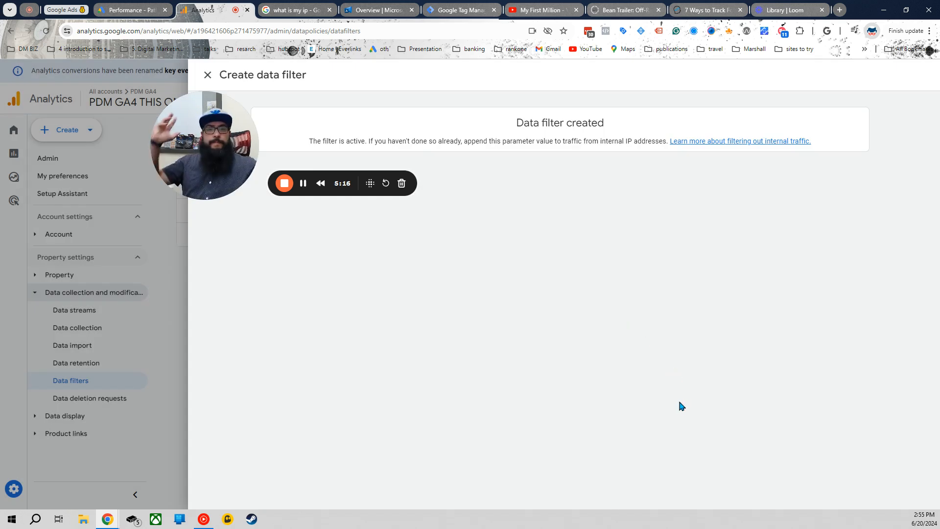